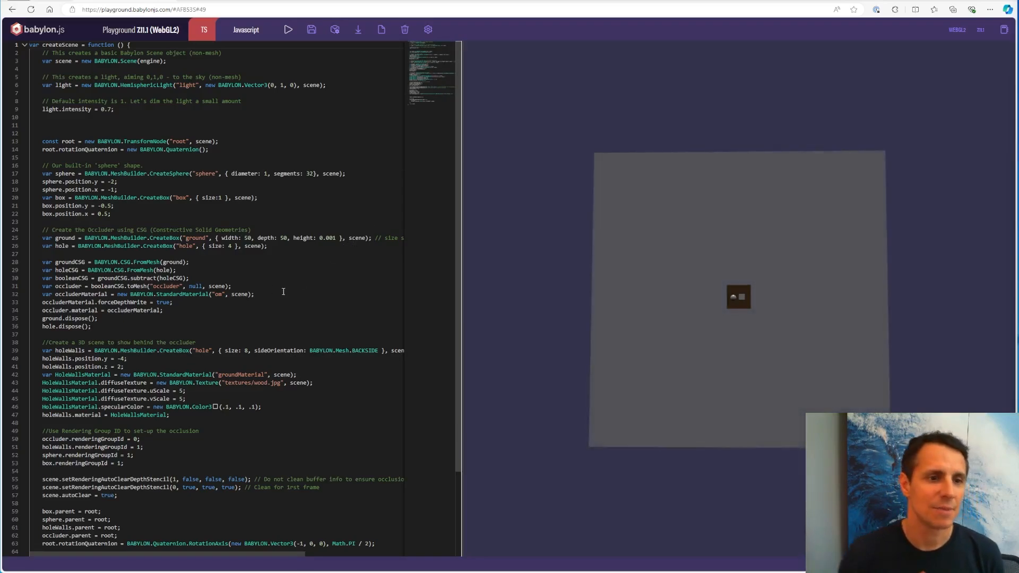
{"action": "mouse_move", "coordinate": [576, 273]}
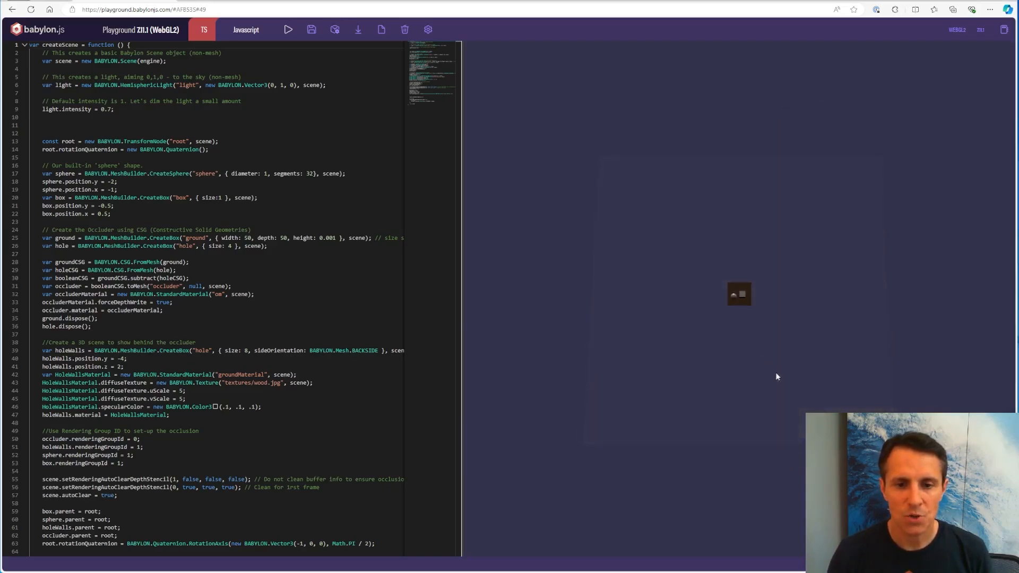
{"action": "mouse_move", "coordinate": [784, 187]}
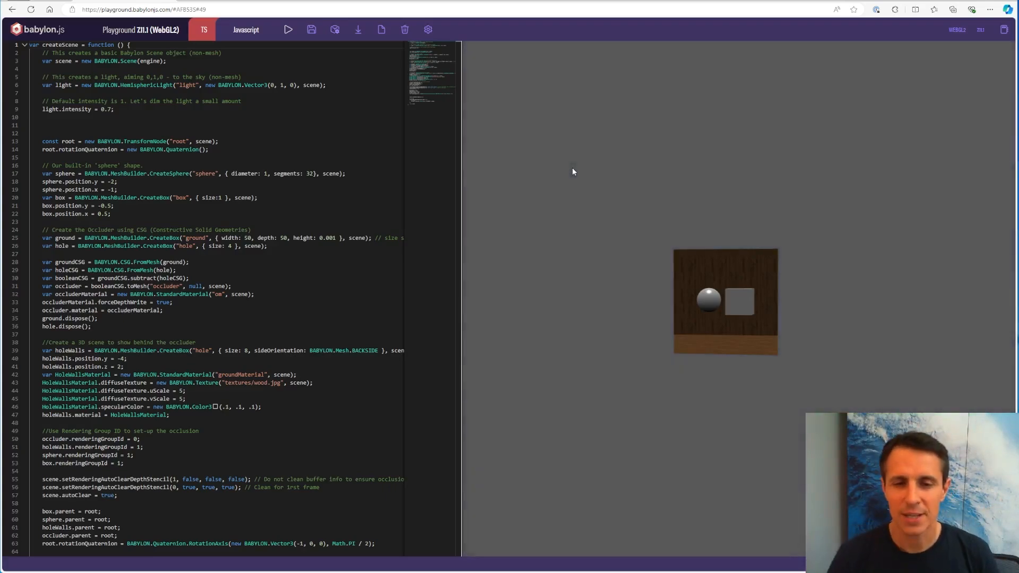
{"action": "mouse_move", "coordinate": [746, 421]}
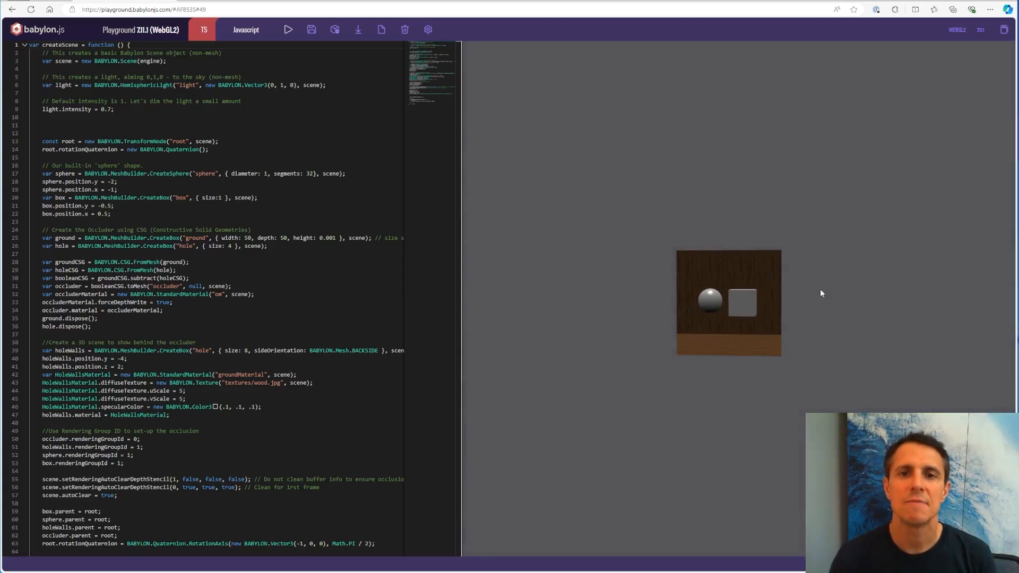
{"action": "mouse_move", "coordinate": [829, 329]}
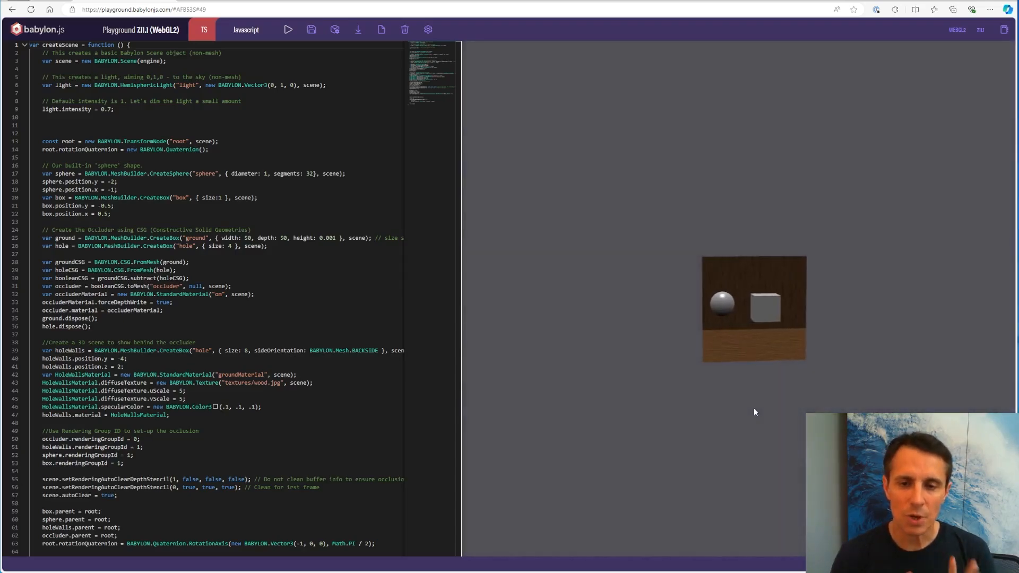
{"action": "mouse_move", "coordinate": [688, 257]}
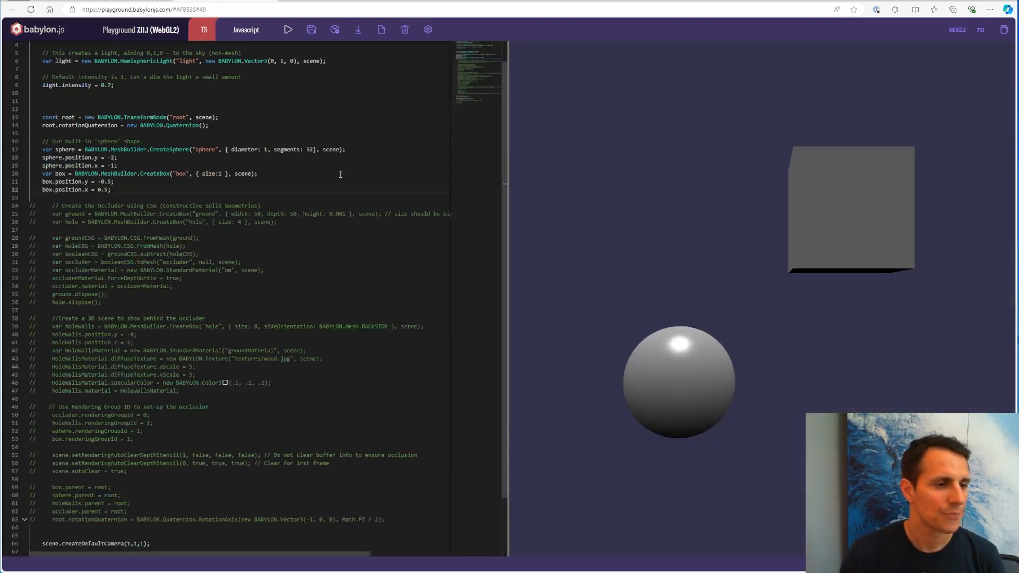
{"action": "mouse_move", "coordinate": [772, 406]}
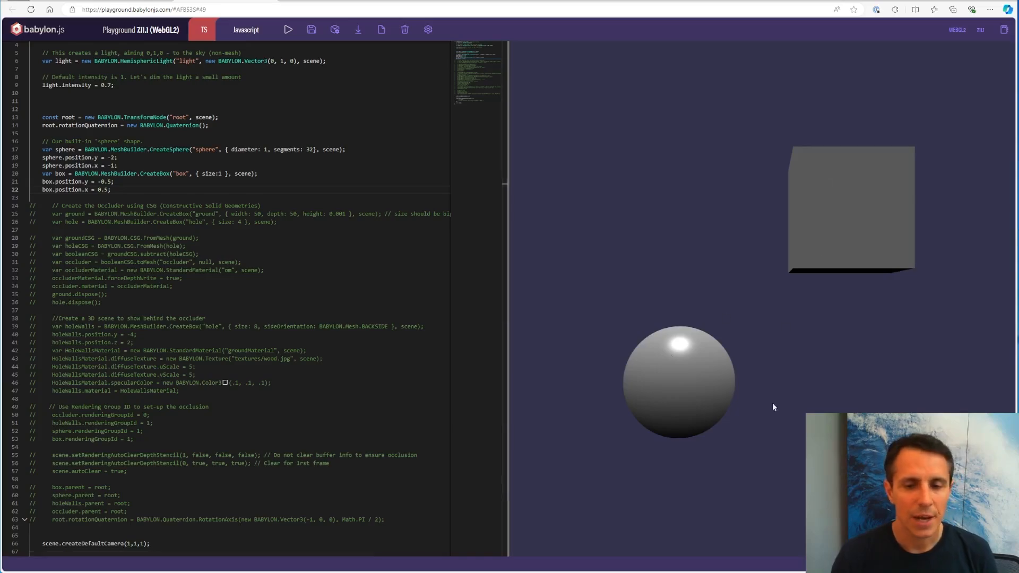
{"action": "mouse_move", "coordinate": [714, 315]}
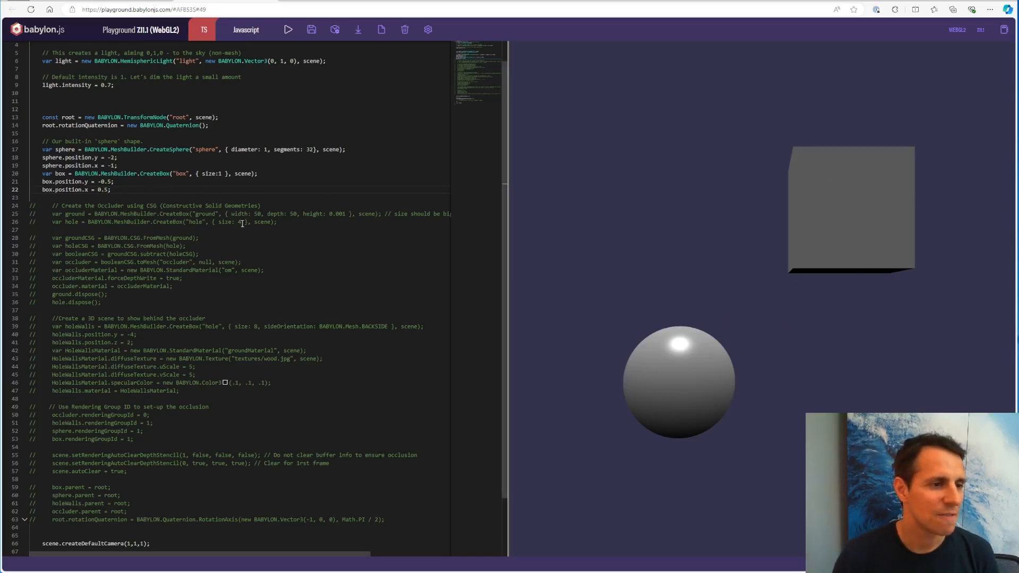
Step: Select and uncomment lines 24–26 that create the ground box and hole box
{"action": "left_click_drag", "start_coordinate": [46, 206], "coordinate": [276, 222]}
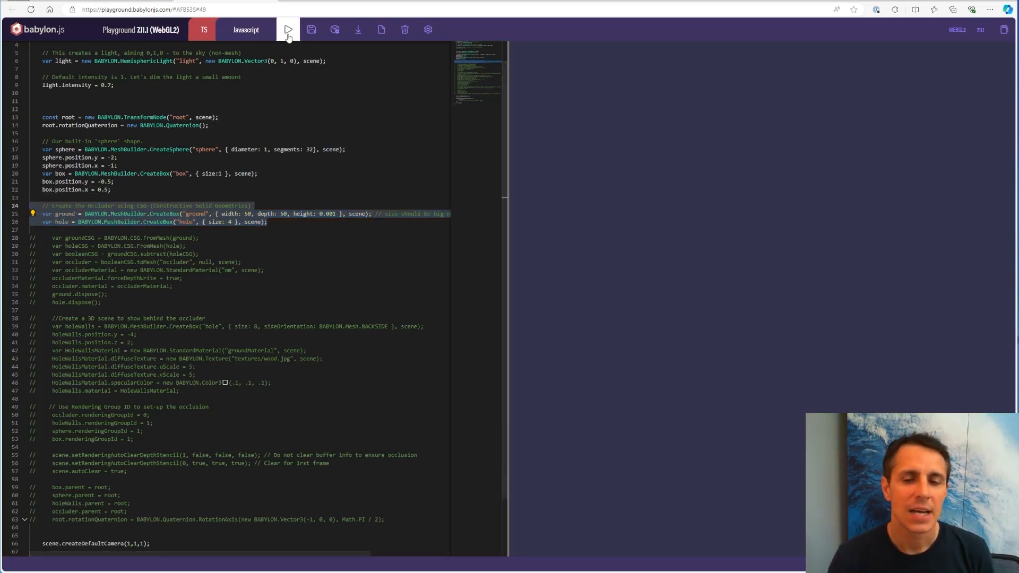
Step: Run the scene to render the flat ground with the small hole box poking through
{"action": "left_click", "coordinate": [288, 30]}
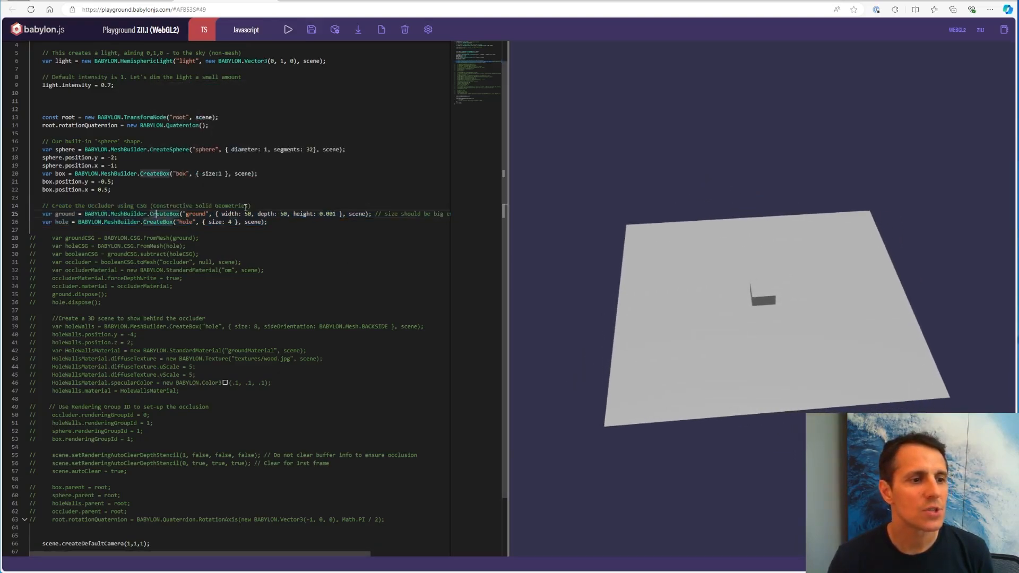
{"action": "mouse_move", "coordinate": [264, 213]}
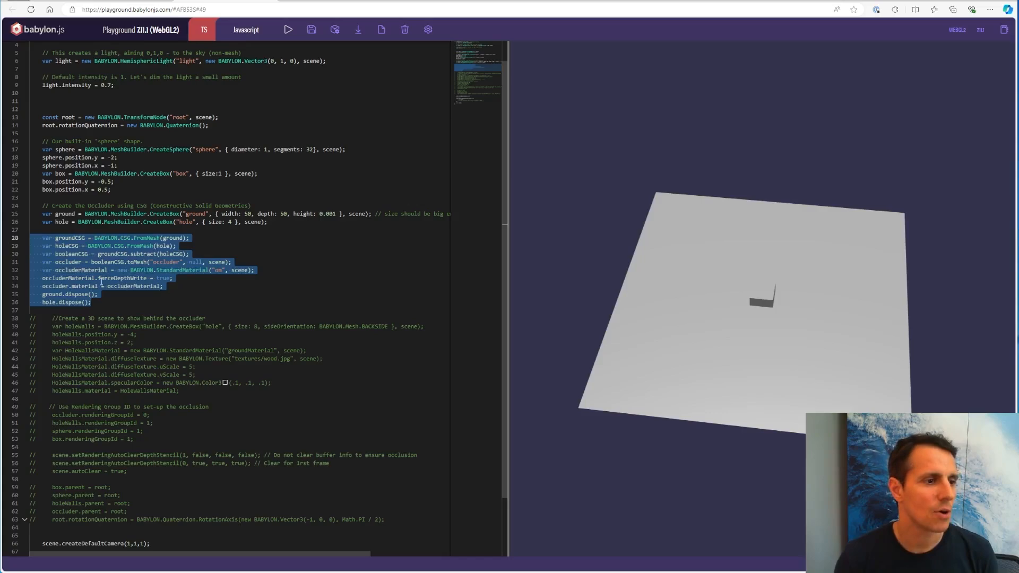
Step: Run to show the square CSG hole in the ground and highlight the hole subtraction code
{"action": "left_click", "coordinate": [189, 245]}
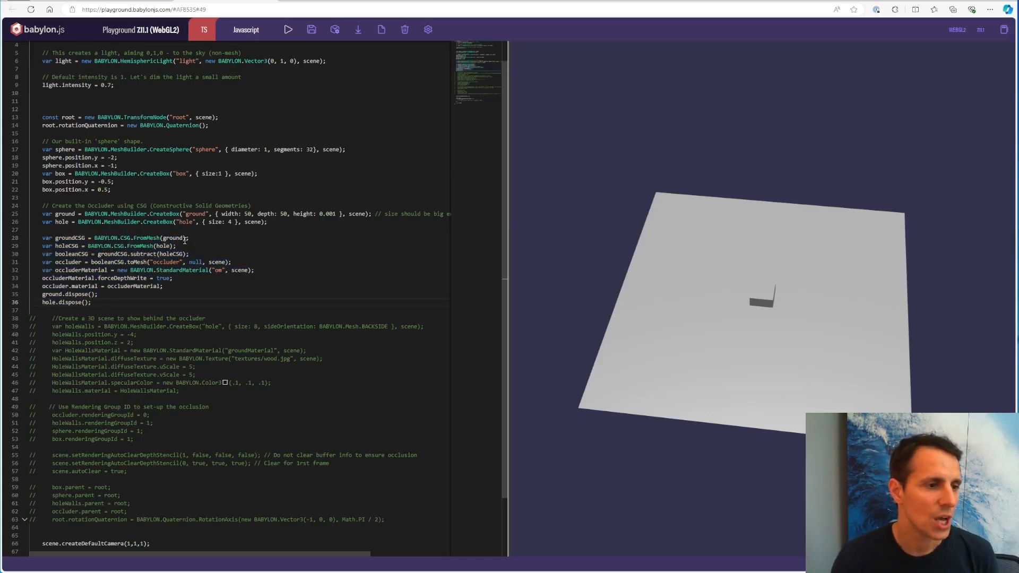
{"action": "mouse_move", "coordinate": [174, 236]}
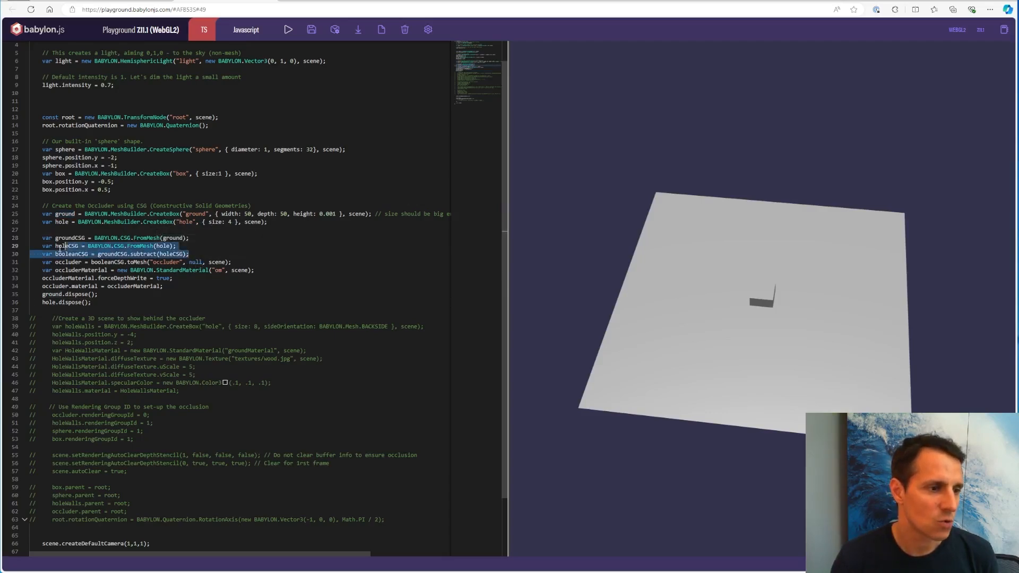
{"action": "double_click", "coordinate": [68, 262]}
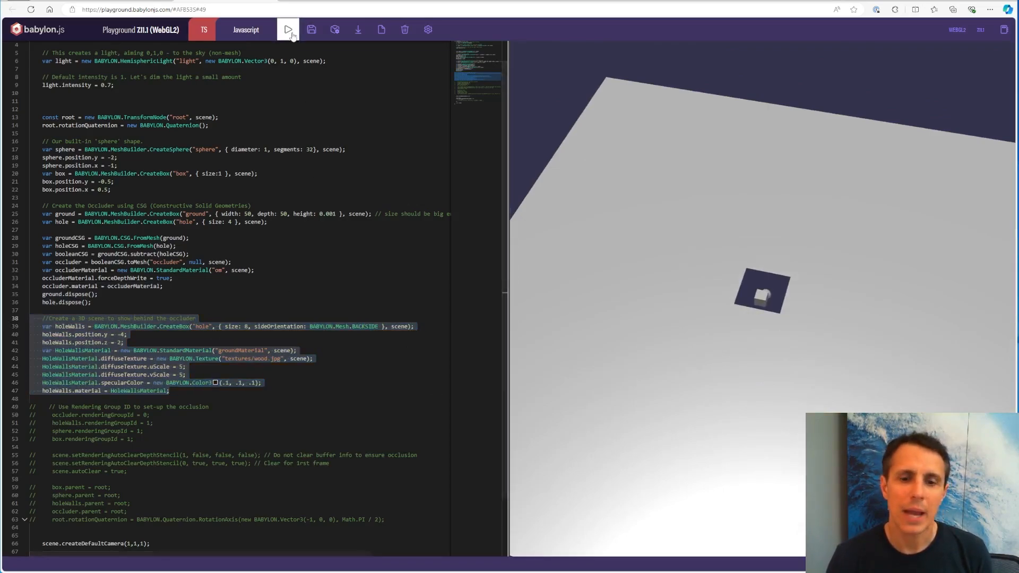
Step: Run to reveal the wooden hole walls and scroll to the occluder.visibility cosine animation
{"action": "left_click", "coordinate": [287, 30]}
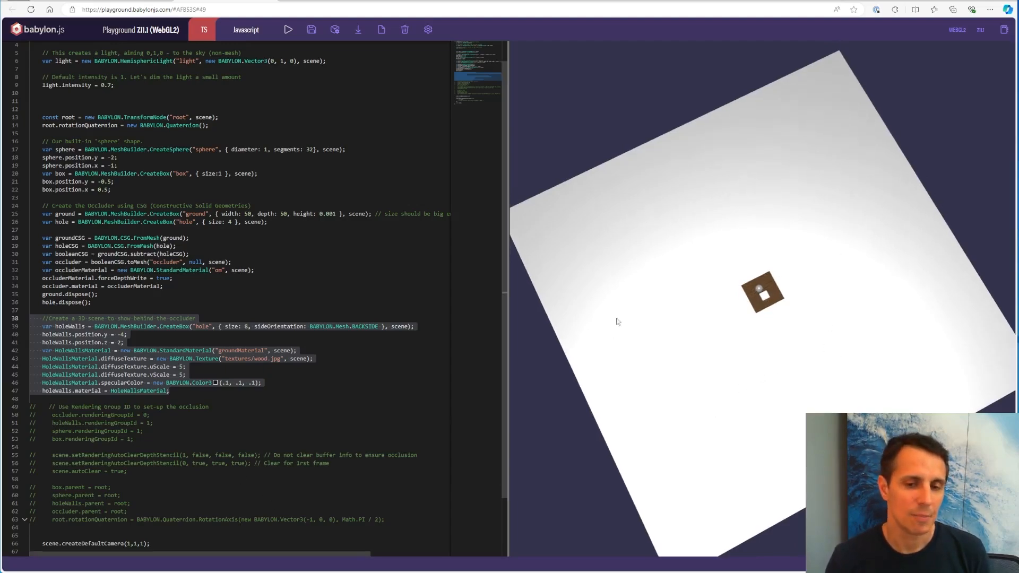
{"action": "scroll", "scroll_direction": "down", "scroll_amount": 3}
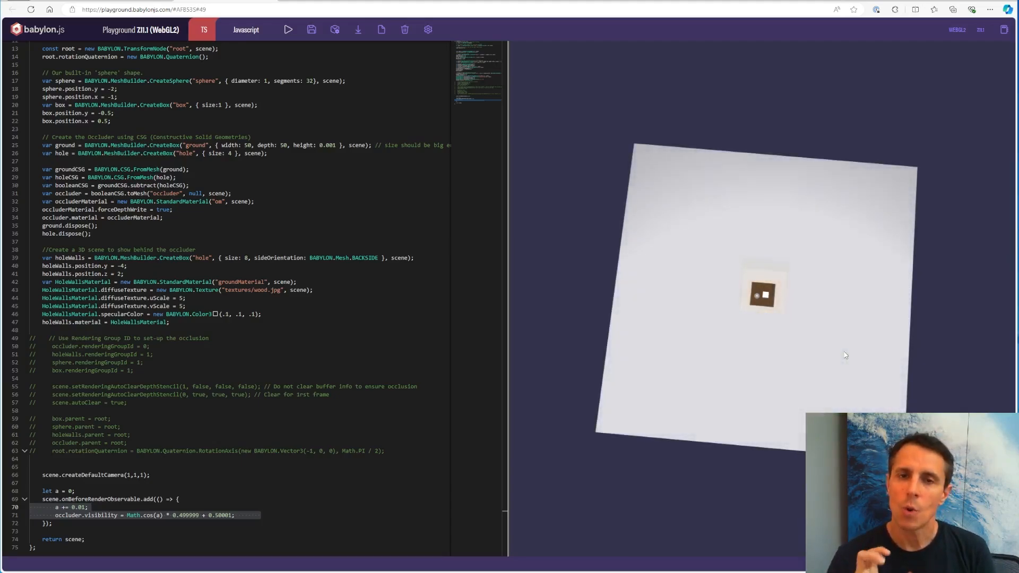
Step: Uncomment lines 49–53 assigning renderingGroupId to occluder, walls, sphere and box
{"action": "left_click", "coordinate": [238, 418]}
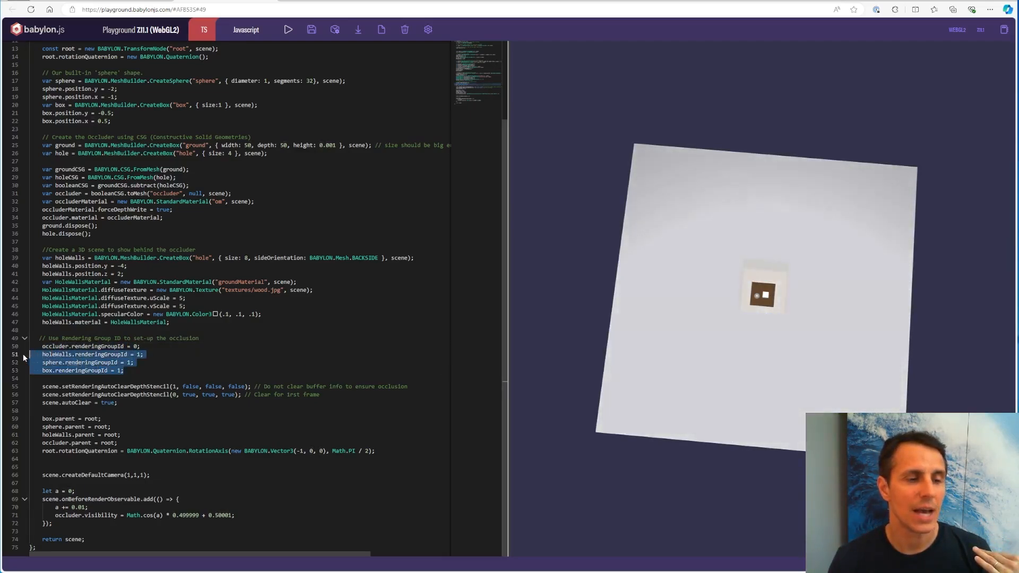
Step: Uncomment the depth-stencil clearing and parenting lines 55–63 and rerun the scene
{"action": "left_click", "coordinate": [122, 371]}
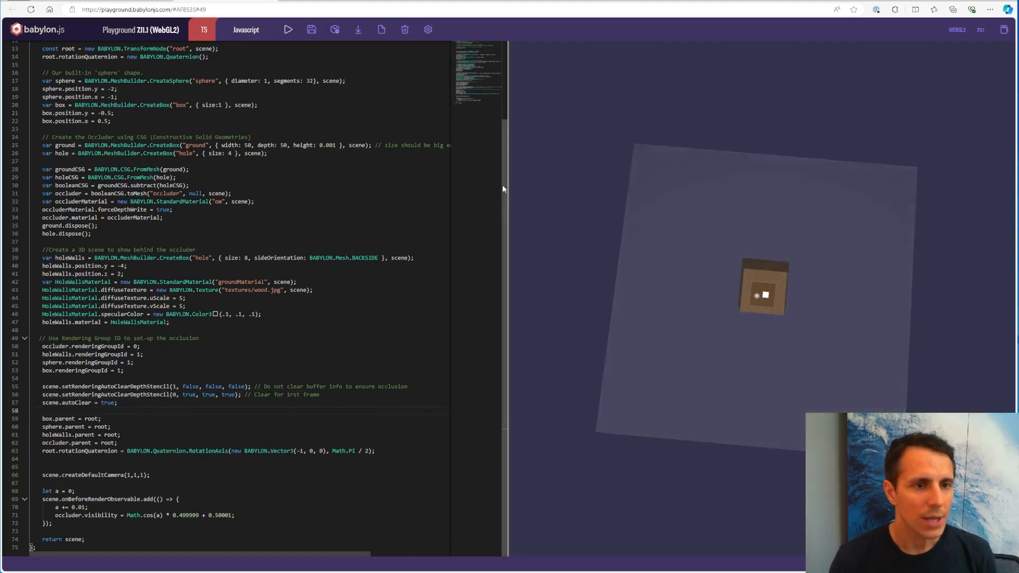
{"action": "mouse_move", "coordinate": [288, 29]}
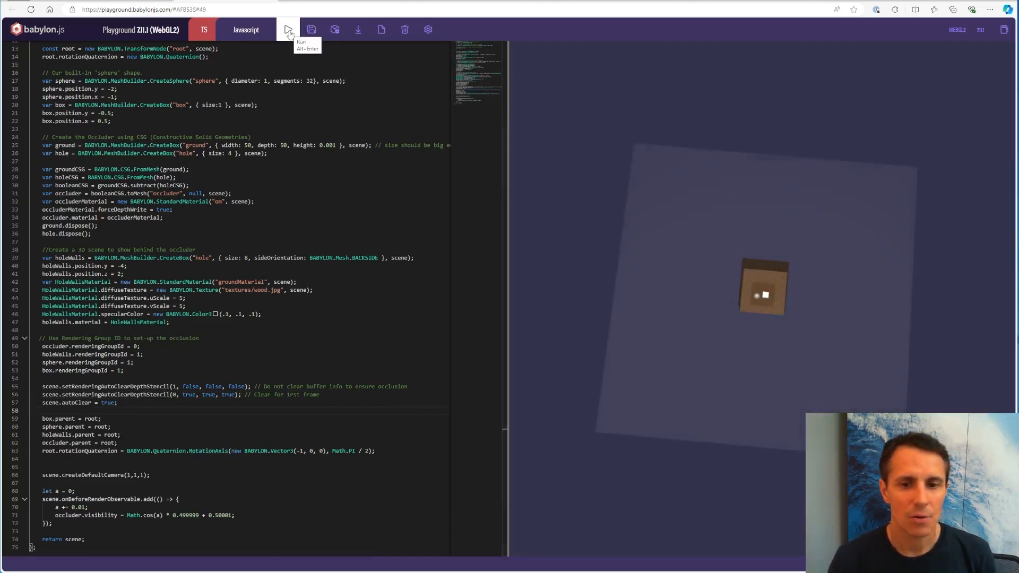
{"action": "left_click", "coordinate": [287, 30]}
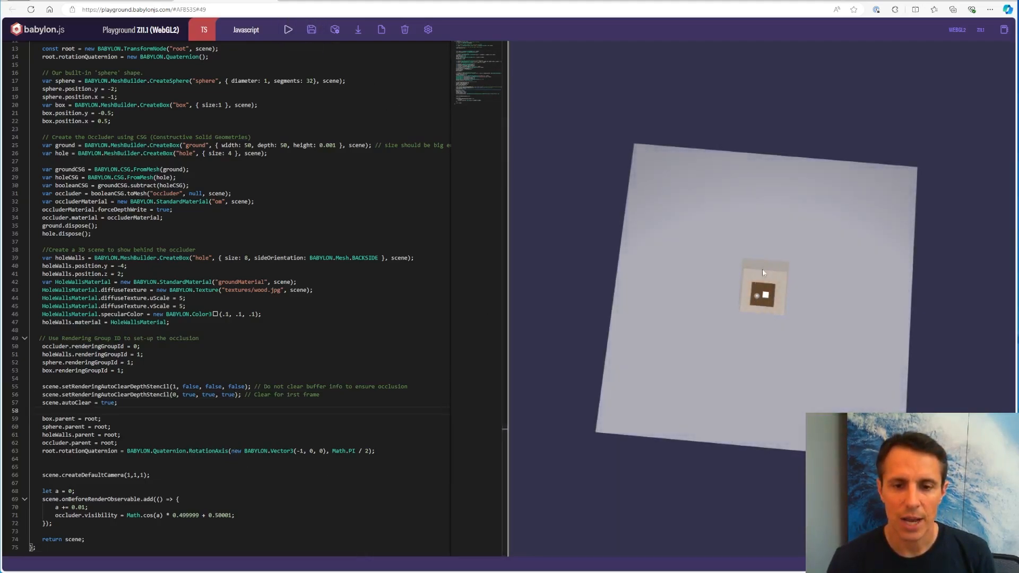
Step: Rerun until the occluder fades, leaving only the wooden pit with sphere and cube visible
{"action": "left_click", "coordinate": [288, 30]}
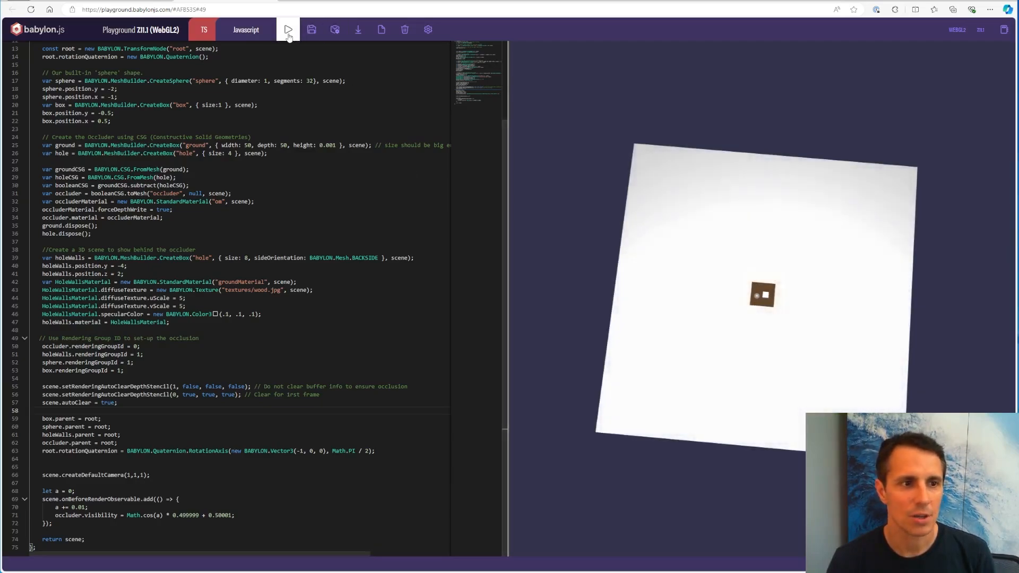
{"action": "left_click", "coordinate": [288, 29]}
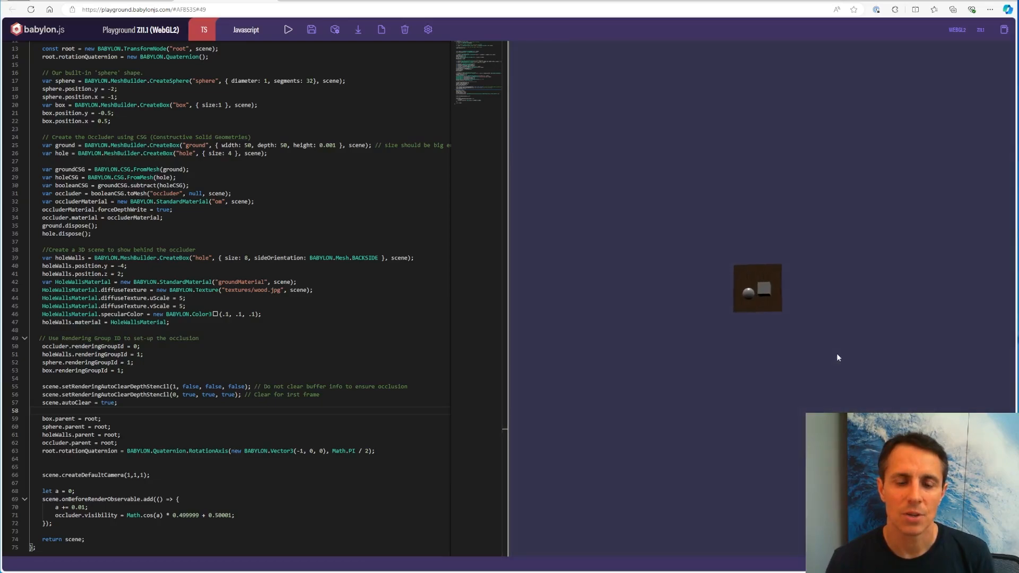
{"action": "left_click", "coordinate": [288, 30]}
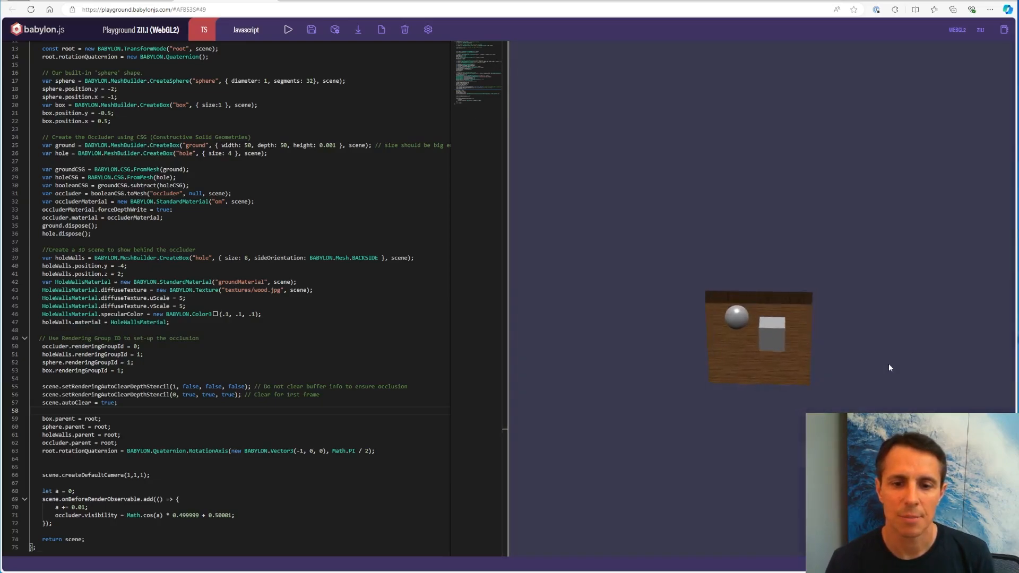